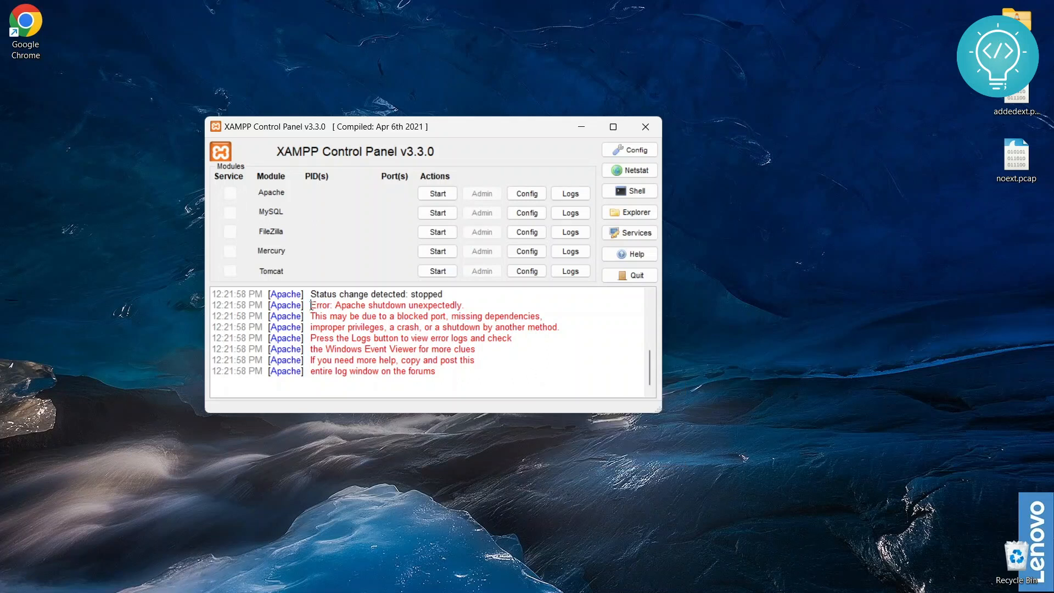
Review Apache's error log from the XAMPP Control Panel, then close it
{"action": "double_click", "coordinate": [387, 304]}
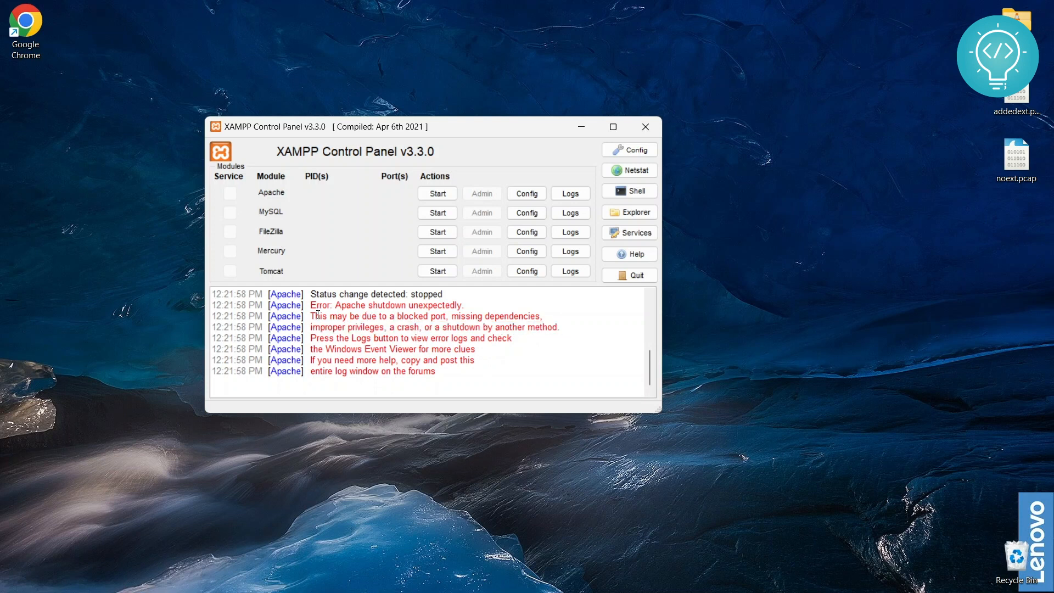
{"action": "left_click_drag", "start_coordinate": [311, 317], "coordinate": [559, 327]}
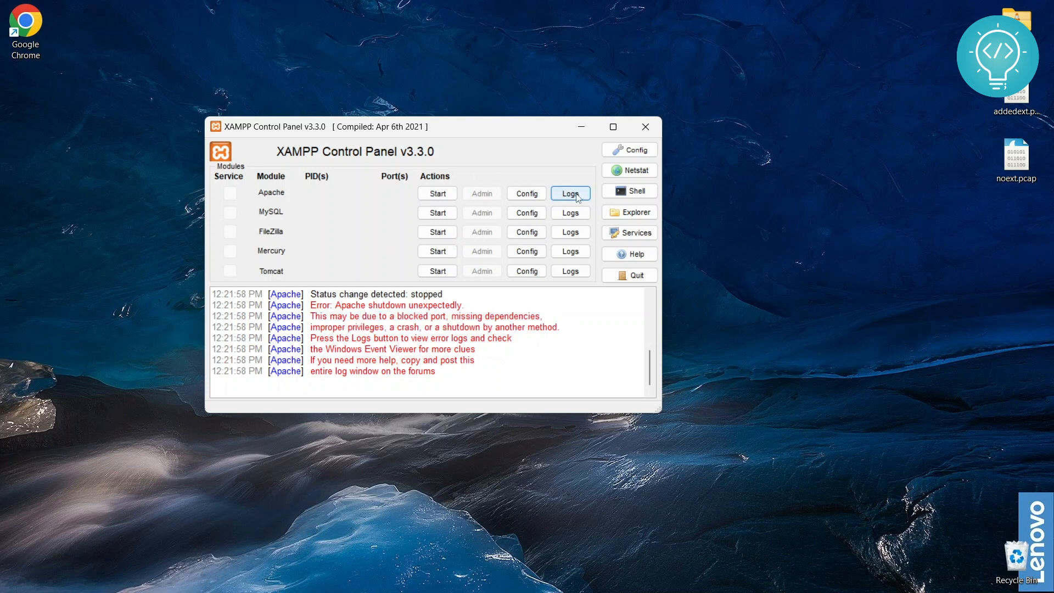
{"action": "left_click", "coordinate": [569, 194]}
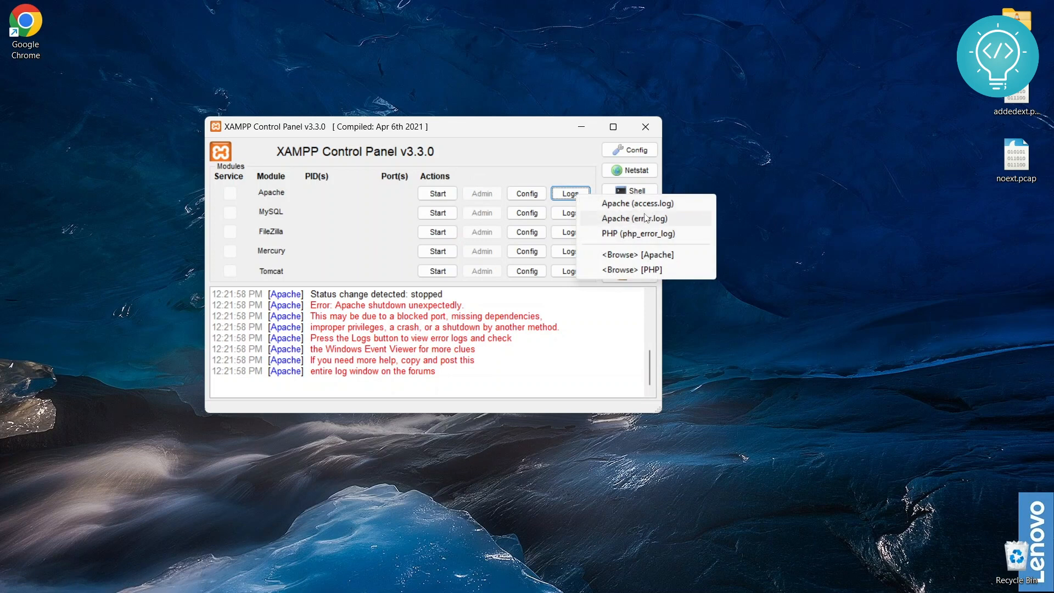
{"action": "left_click", "coordinate": [635, 218]}
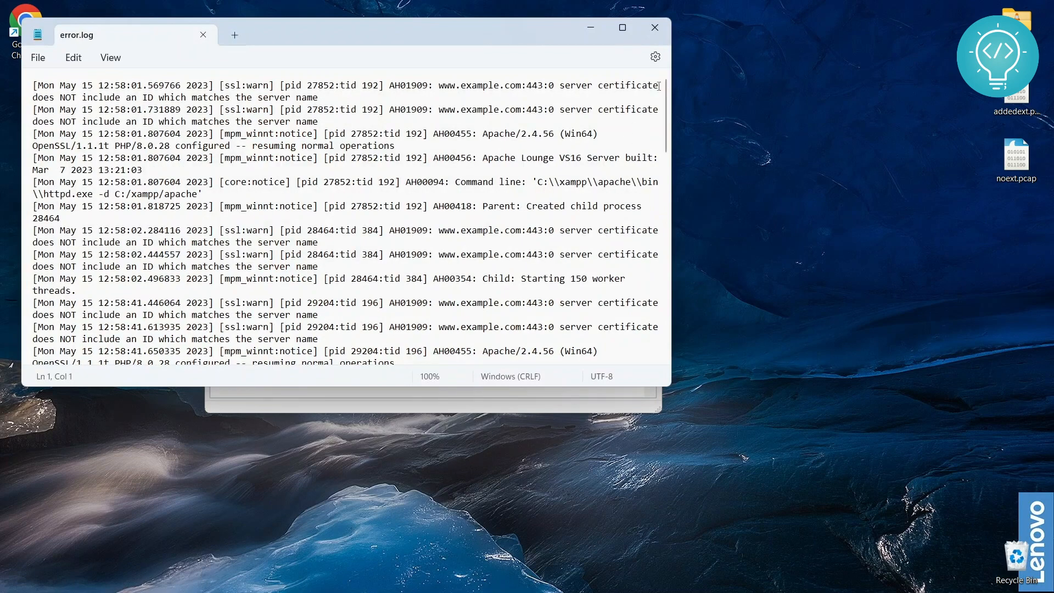
{"action": "scroll", "scroll_direction": "down", "scroll_amount": 3}
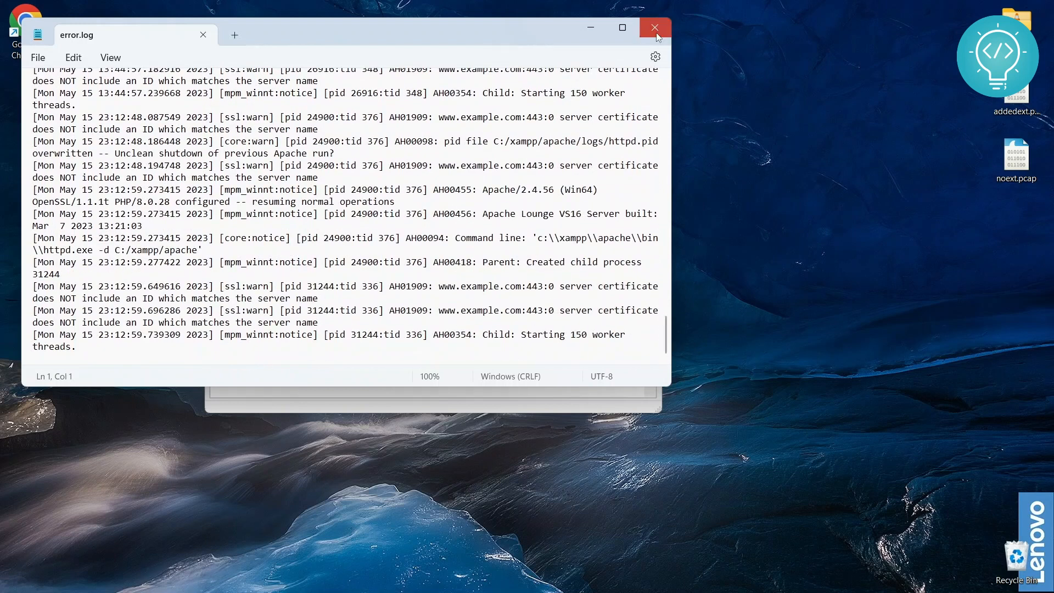
{"action": "left_click", "coordinate": [655, 27]}
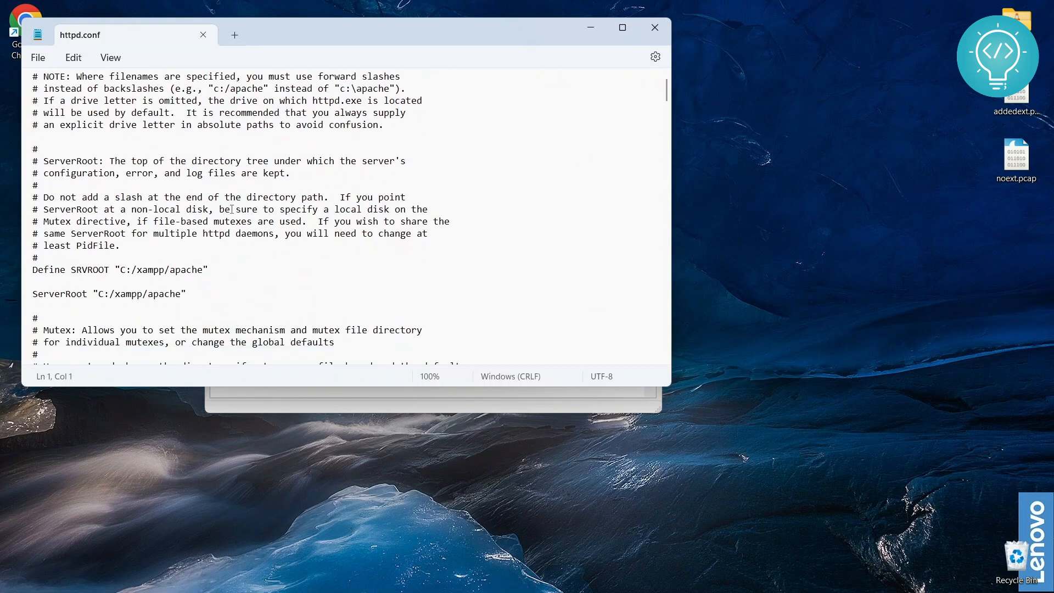
Replace Listen port 135 with 8081 in httpd.conf and close Notepad
{"action": "scroll", "scroll_direction": "down", "scroll_amount": 3}
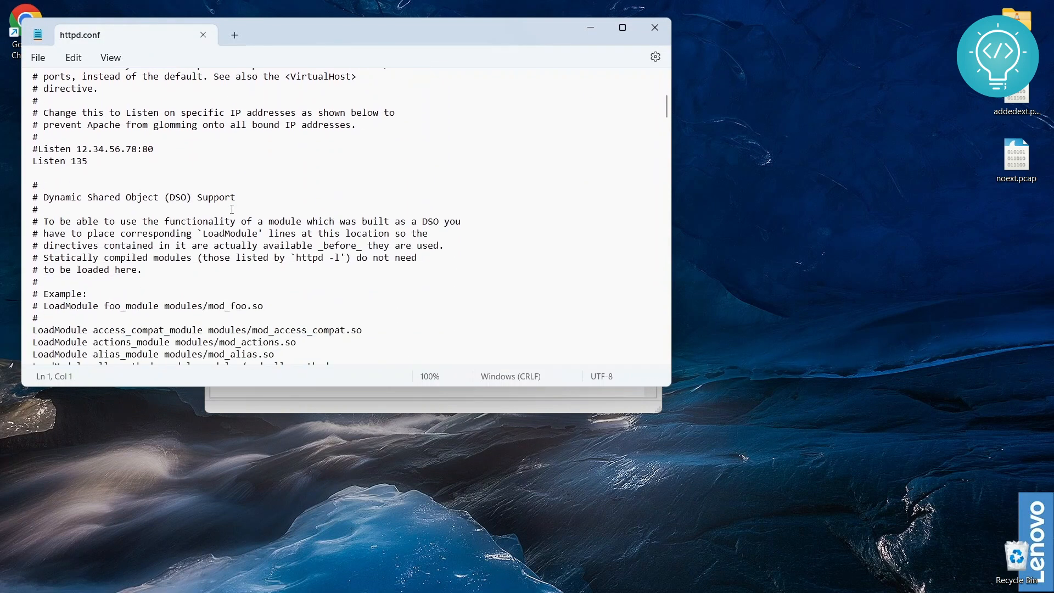
{"action": "double_click", "coordinate": [78, 160]}
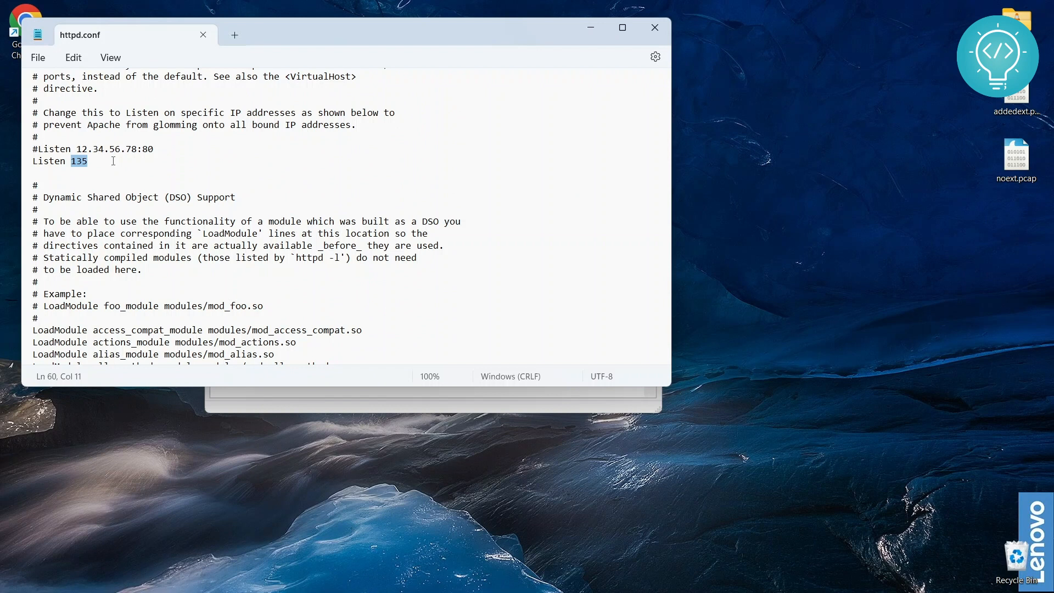
{"action": "type", "text": "808"}
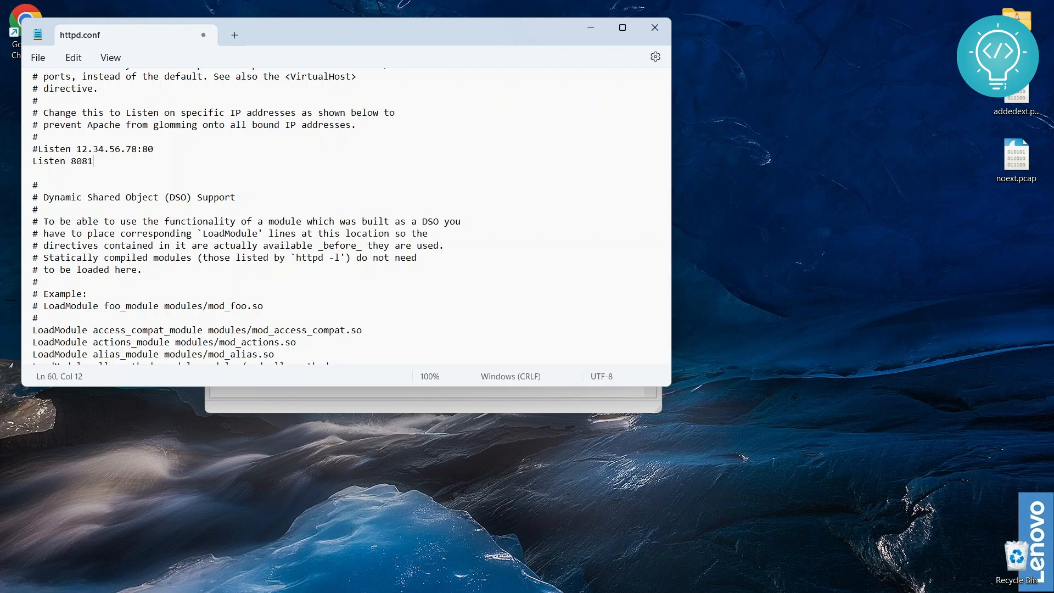
{"action": "key", "text": "Backspace"}
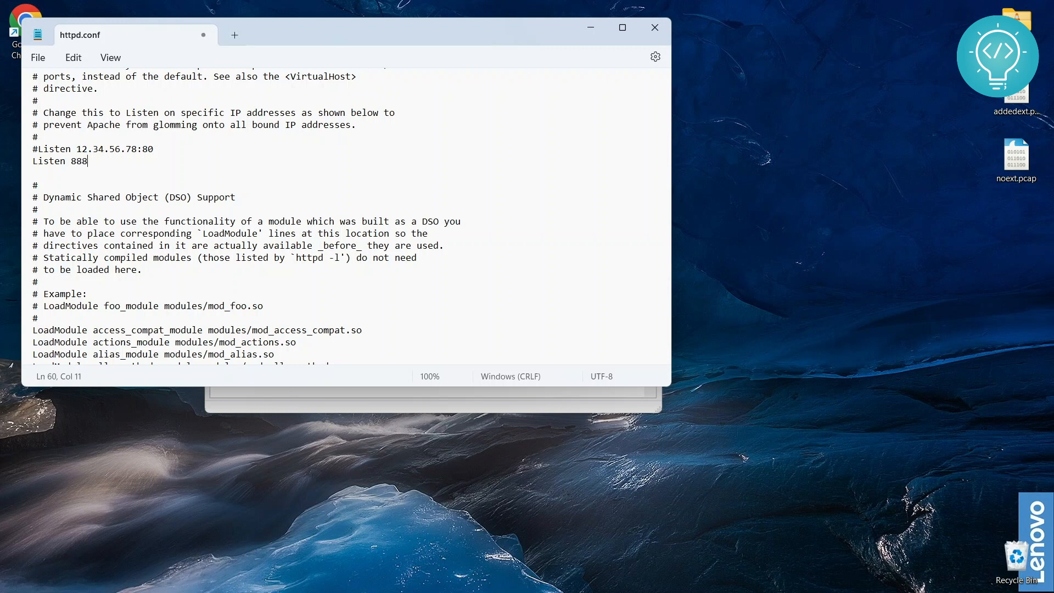
{"action": "key", "text": "Backspace"}
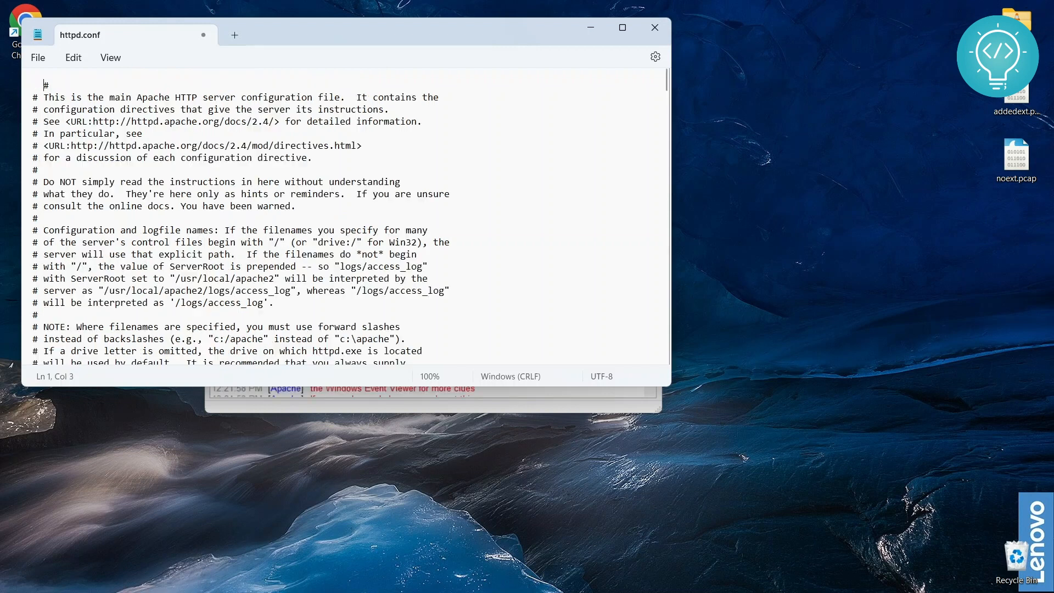
{"action": "scroll", "scroll_direction": "down", "scroll_amount": 3}
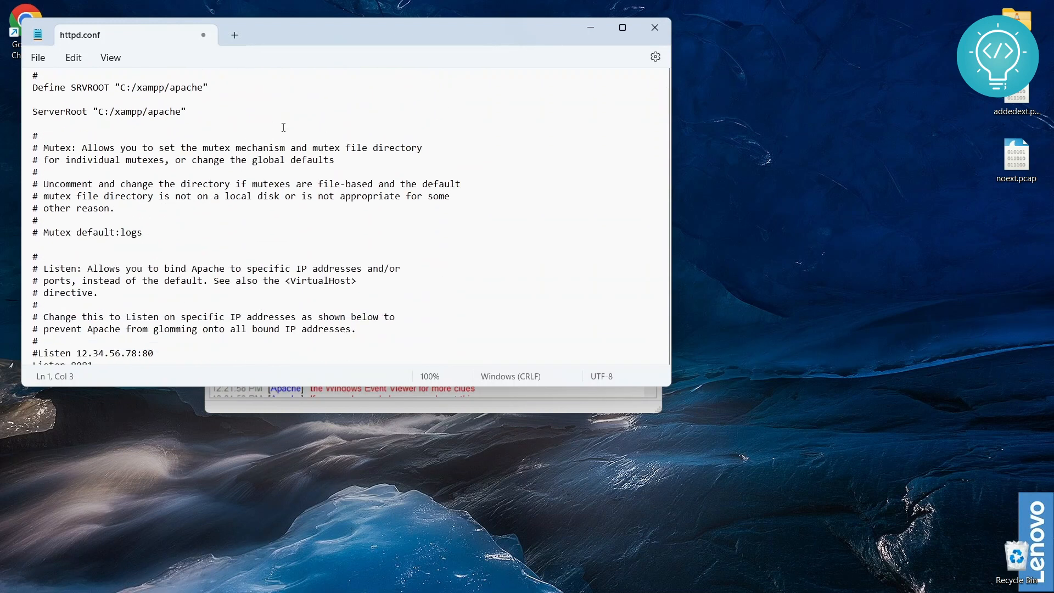
{"action": "left_click", "coordinate": [654, 27]}
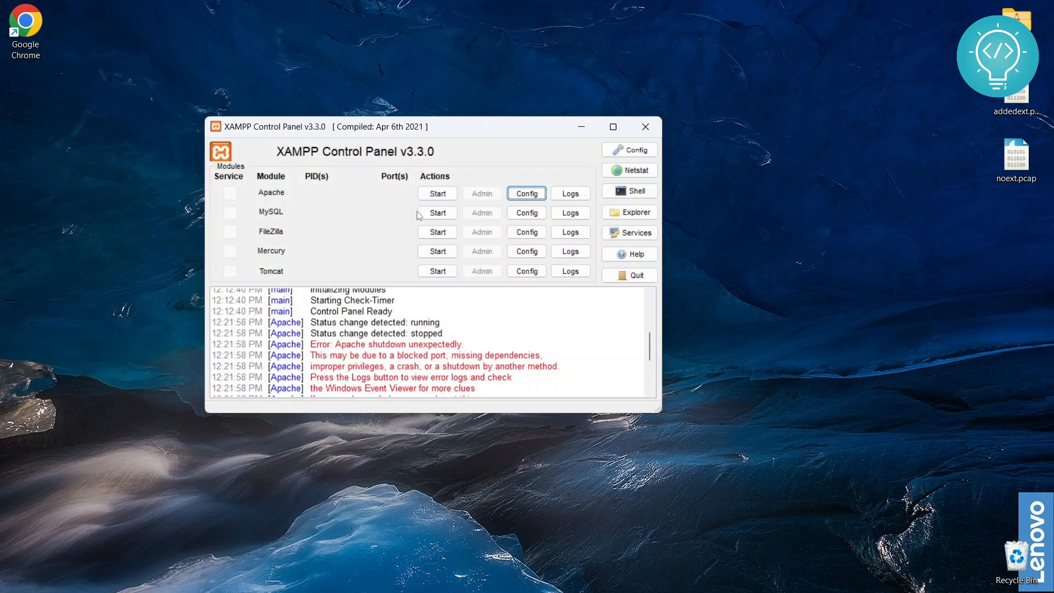
Start Apache so it runs on ports 443 and 8081
{"action": "left_click", "coordinate": [437, 194]}
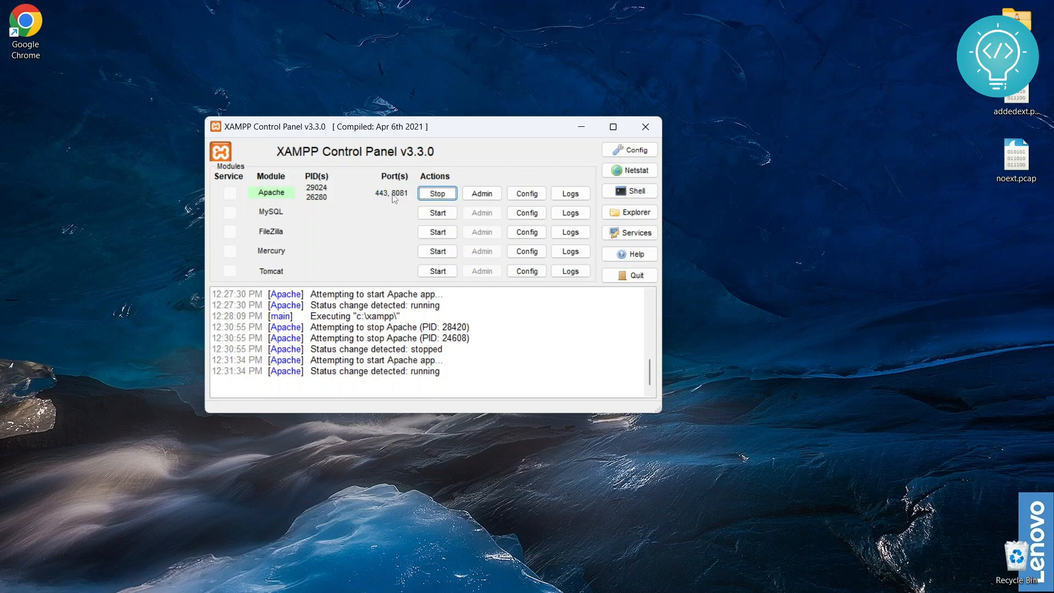
{"action": "mouse_move", "coordinate": [392, 200]}
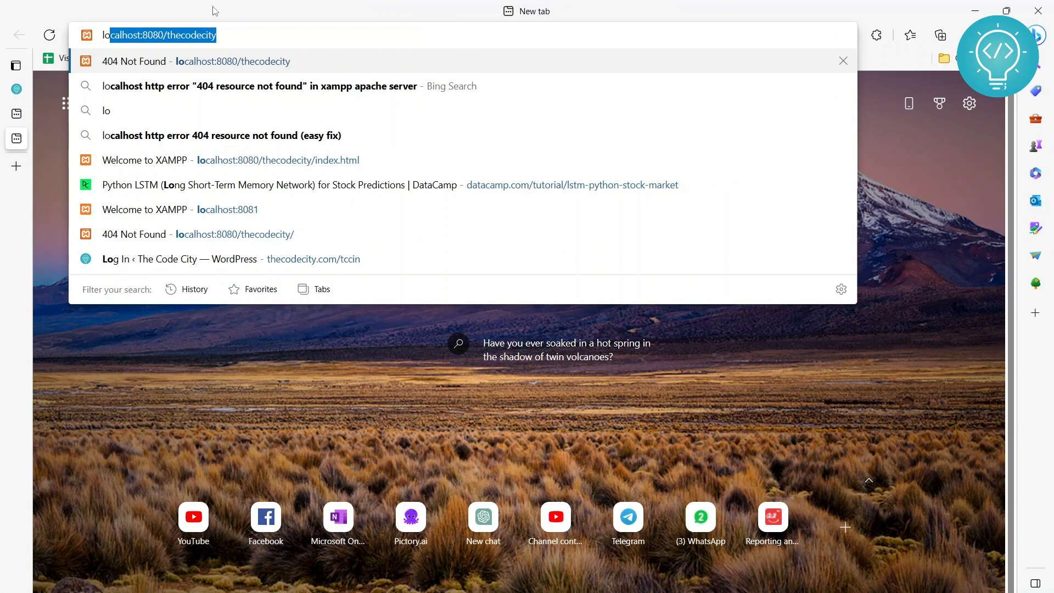
Browse to localhost:8081 in Edge to show the XAMPP welcome dashboard
{"action": "type", "text": "localhost:8081/dashboard/"}
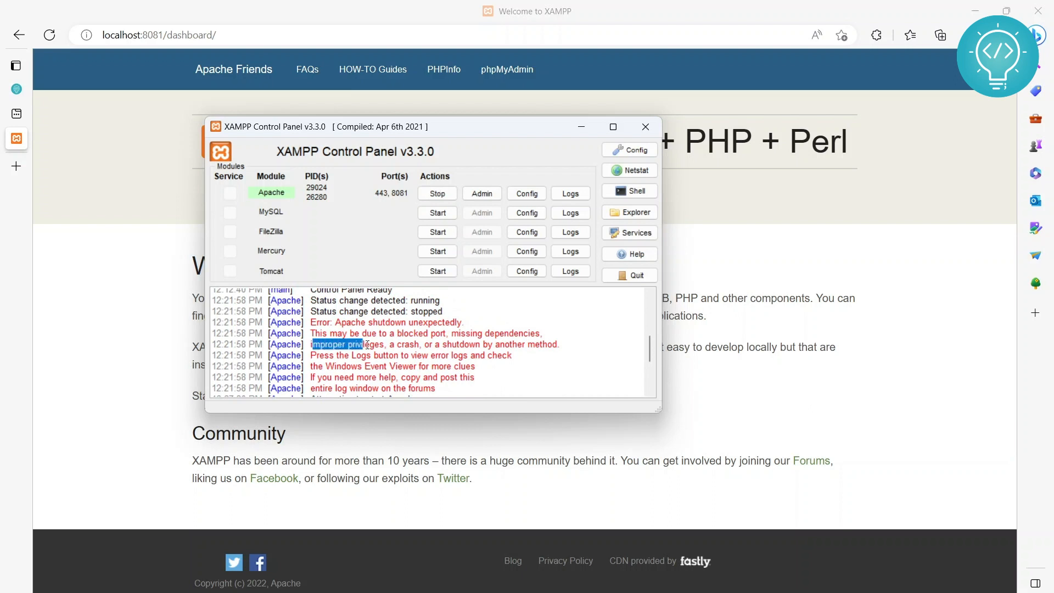
Highlight 'improper privileges' in the log and open C:\xampp in File Explorer
{"action": "left_click_drag", "start_coordinate": [363, 344], "coordinate": [387, 345]}
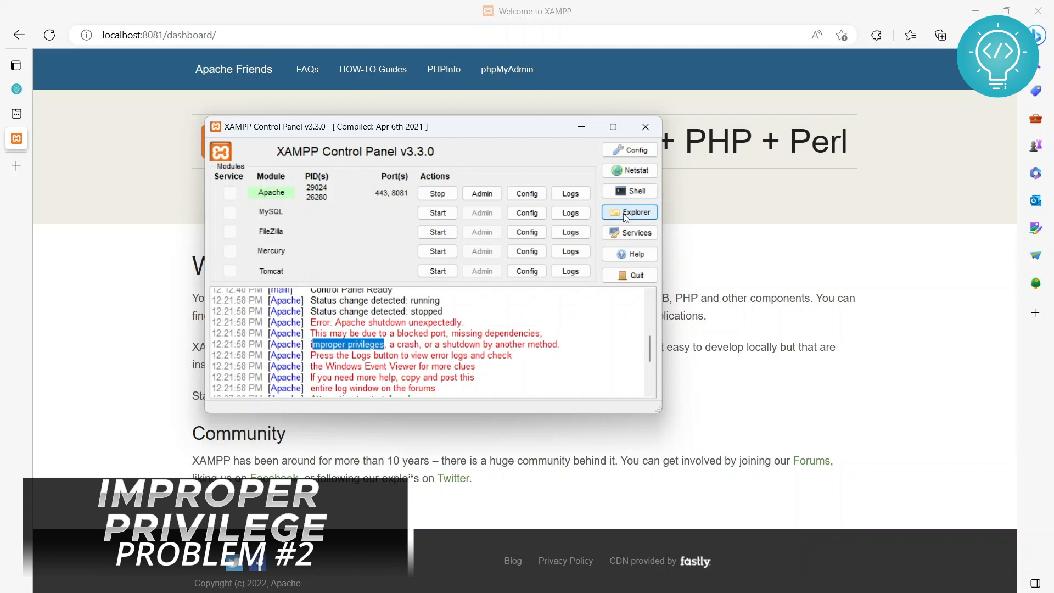
{"action": "left_click", "coordinate": [628, 212]}
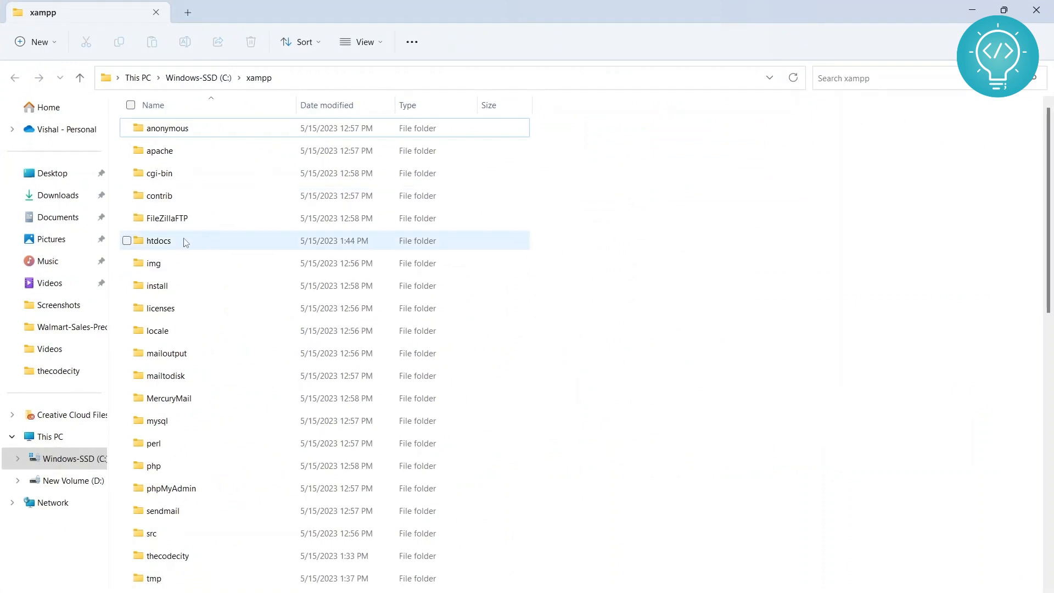
Open the Properties dialog for the htdocs folder in C:\xampp
{"action": "double_click", "coordinate": [158, 241]}
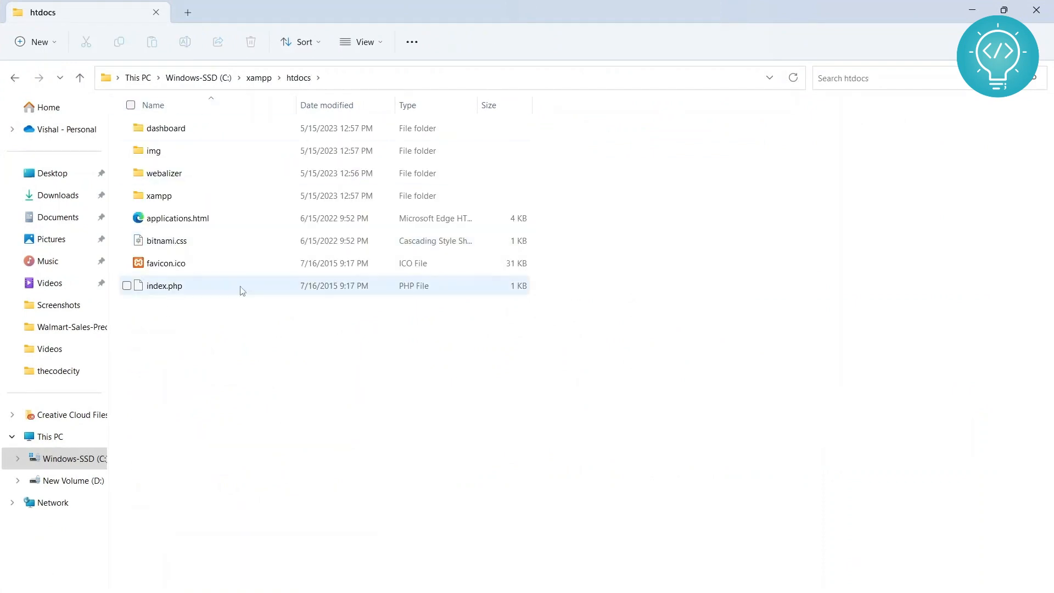
{"action": "left_click", "coordinate": [79, 77]}
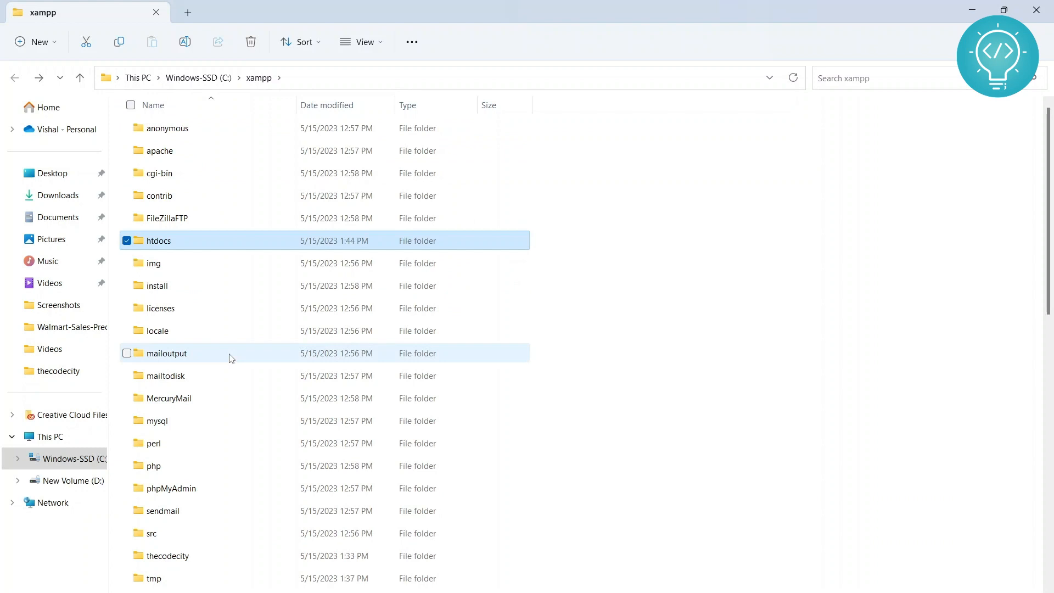
{"action": "right_click", "coordinate": [158, 241]}
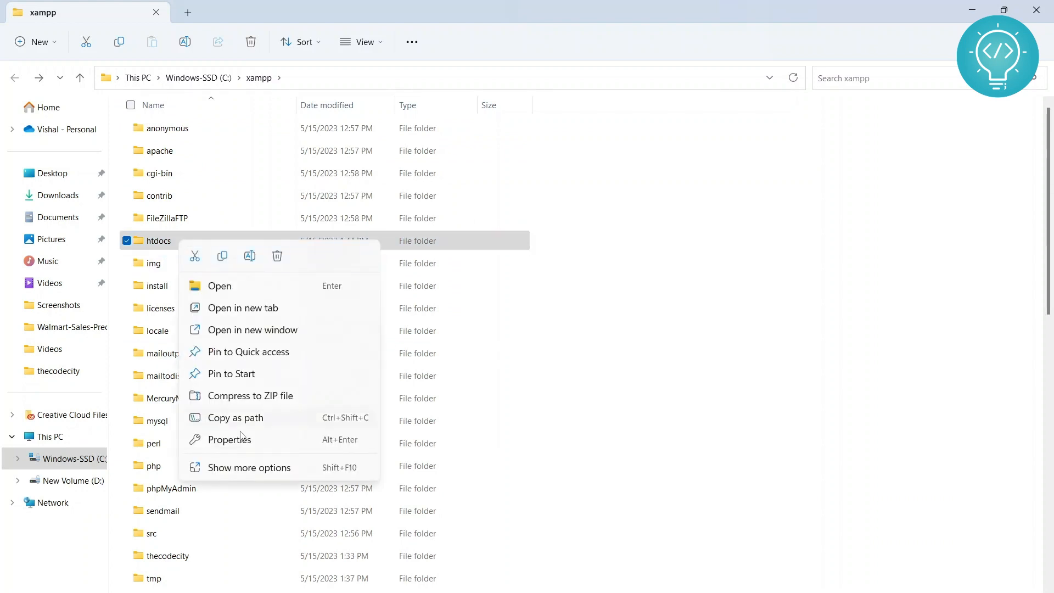
{"action": "left_click", "coordinate": [248, 468]}
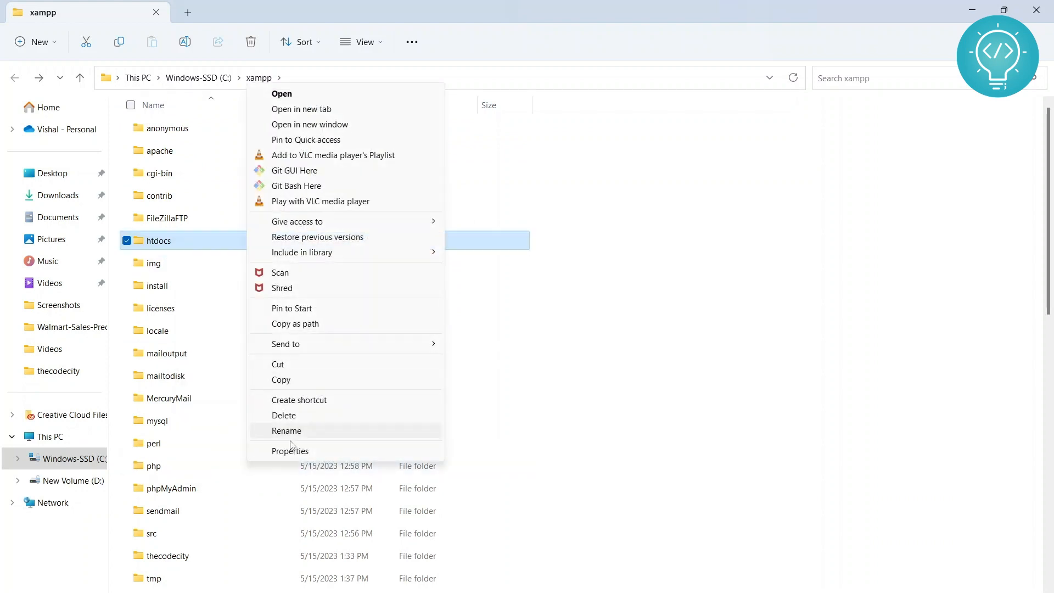
{"action": "left_click", "coordinate": [291, 450]}
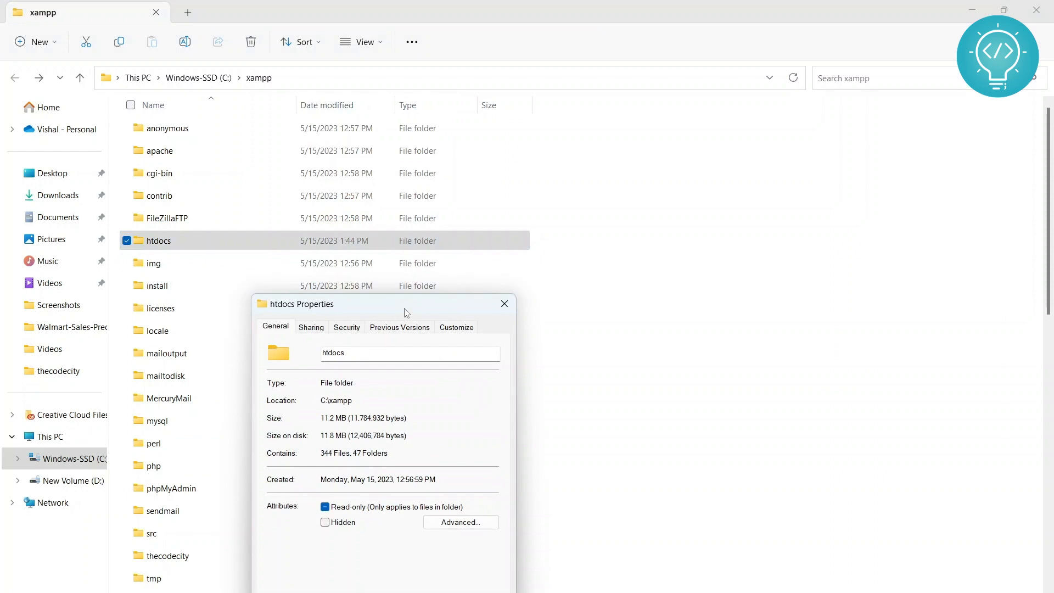
Check htdocs permissions for SYSTEM, Administrators, Authenticated Users and Users
{"action": "left_click", "coordinate": [377, 281]}
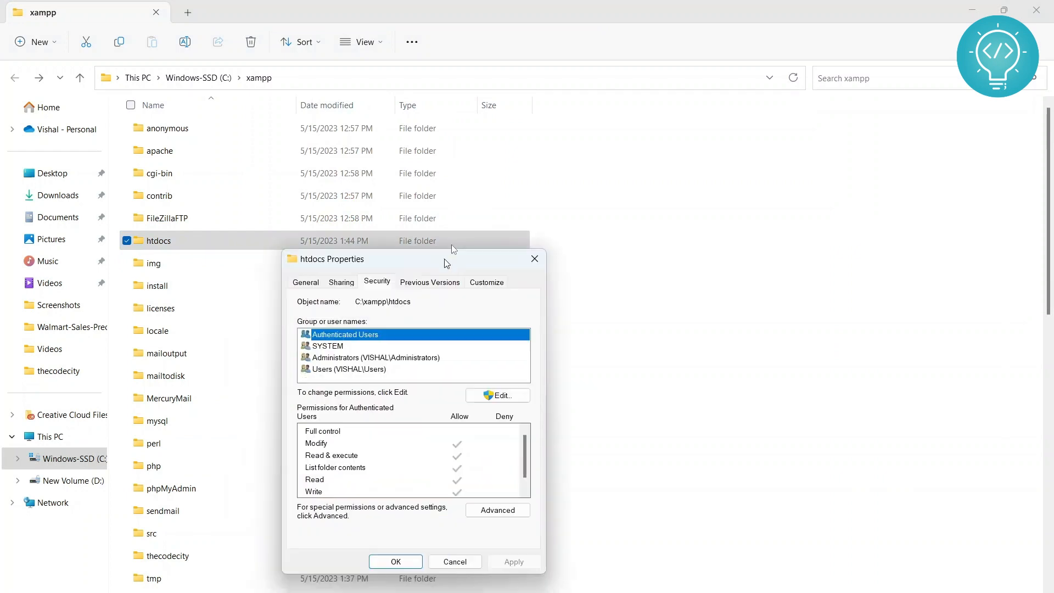
{"action": "left_click", "coordinate": [373, 254]}
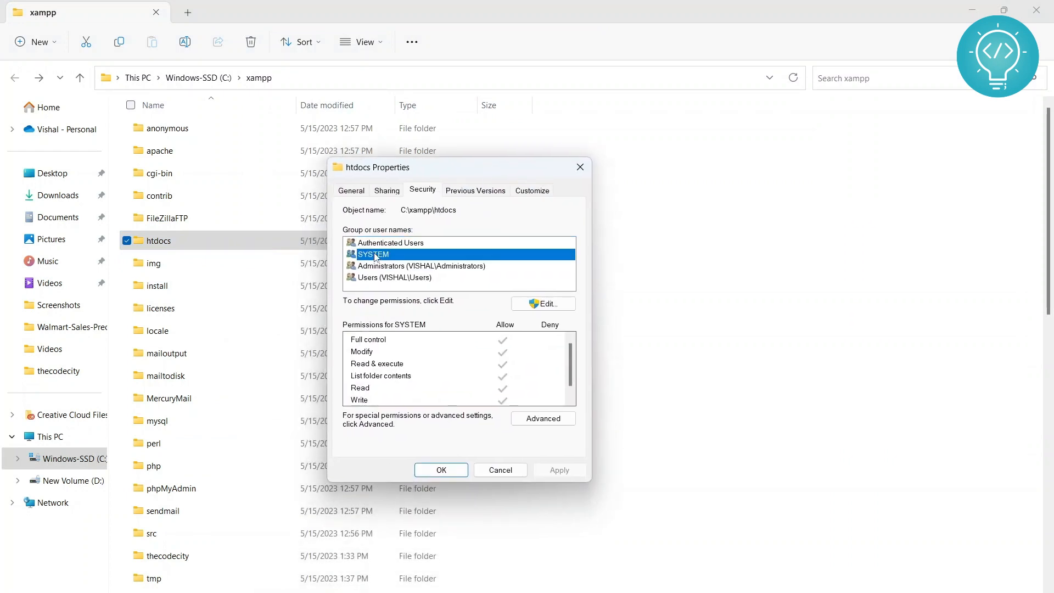
{"action": "left_click", "coordinate": [420, 266]}
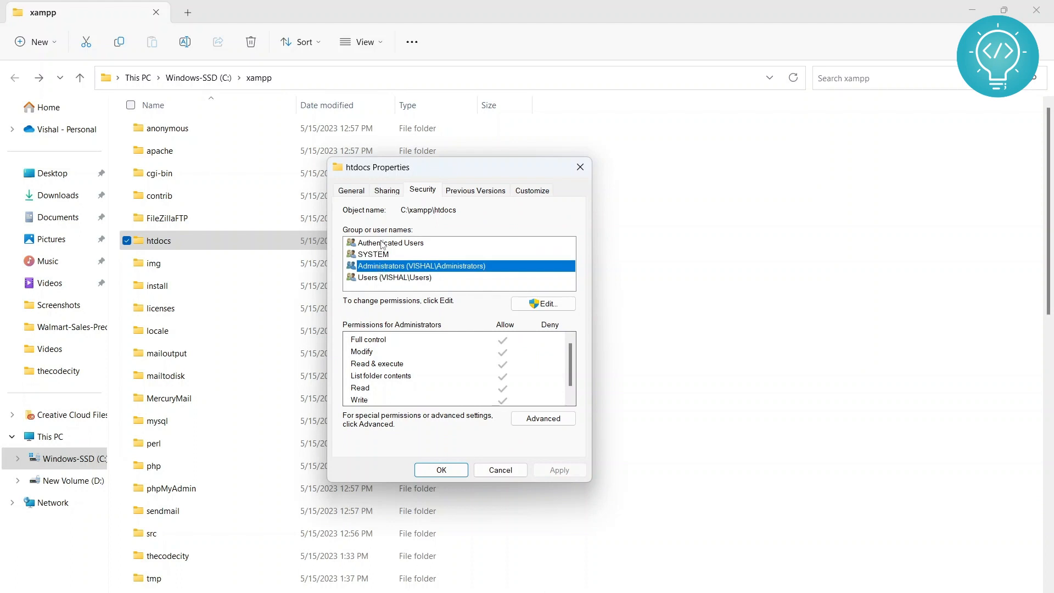
{"action": "left_click", "coordinate": [392, 243]}
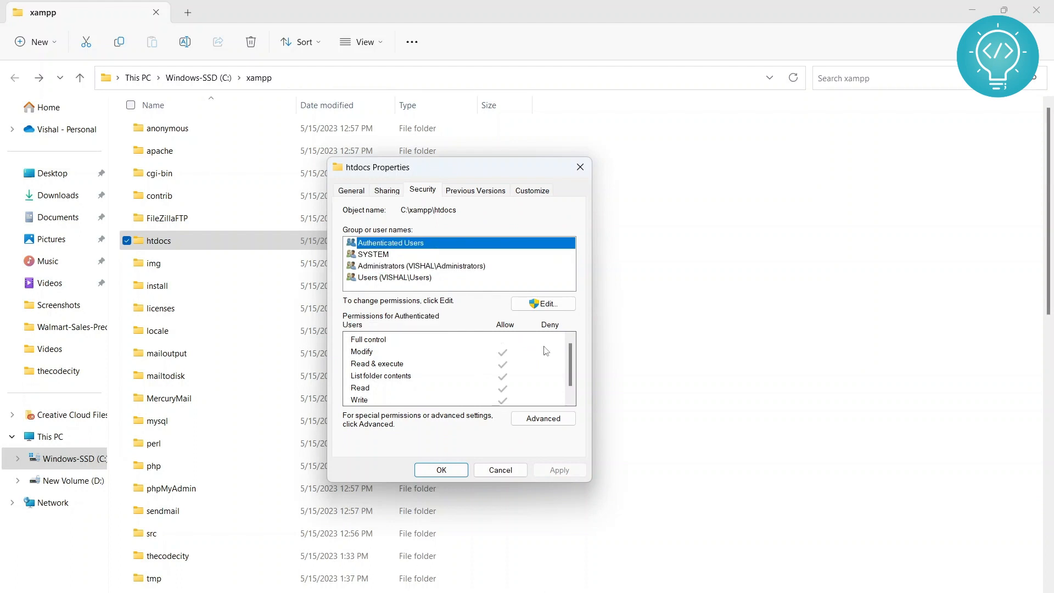
{"action": "mouse_move", "coordinate": [368, 366]}
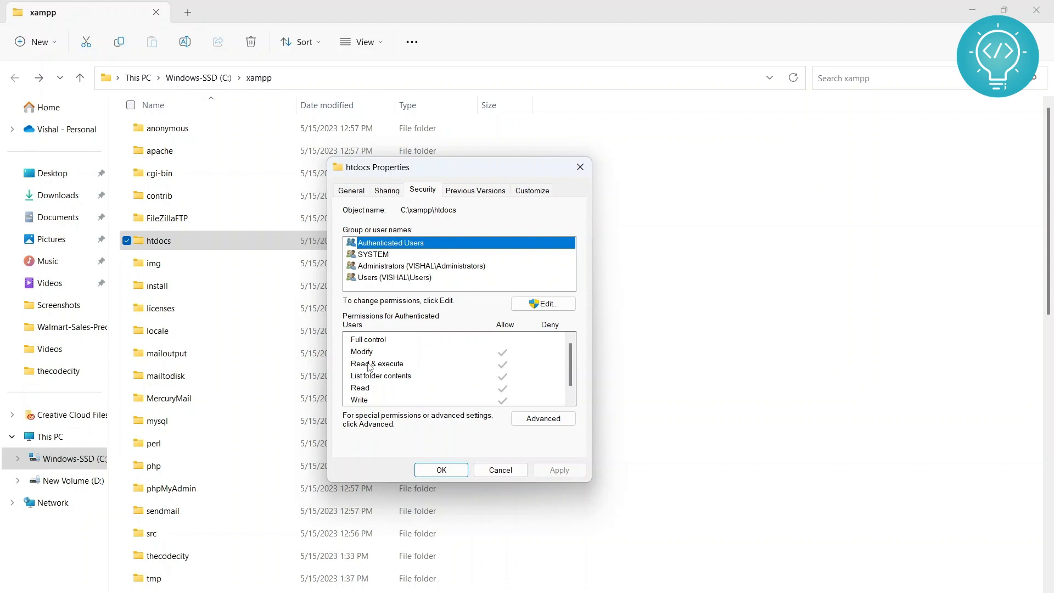
{"action": "mouse_move", "coordinate": [446, 357]}
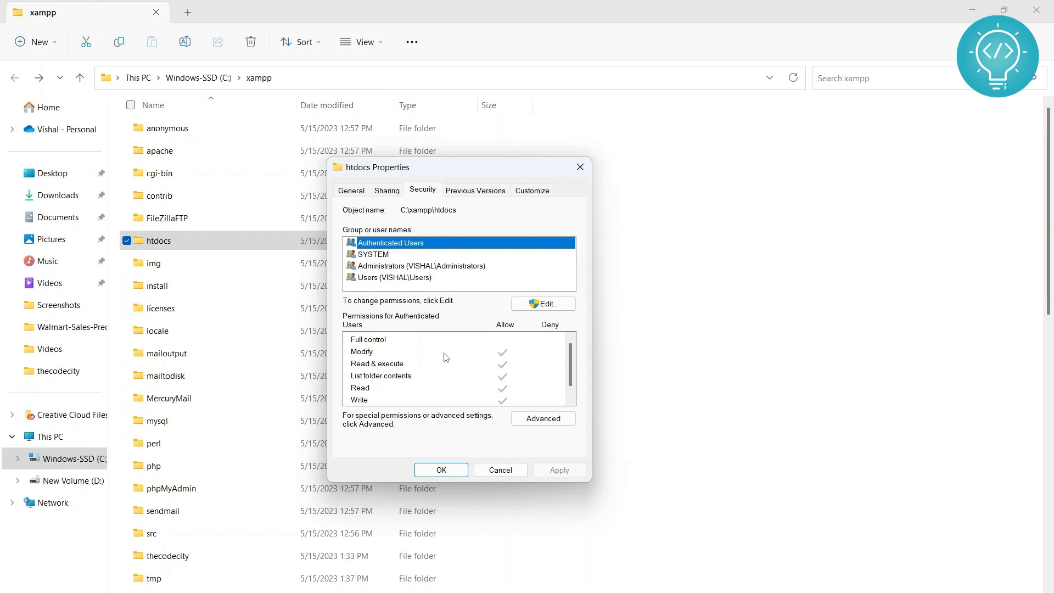
{"action": "left_click", "coordinate": [396, 277]}
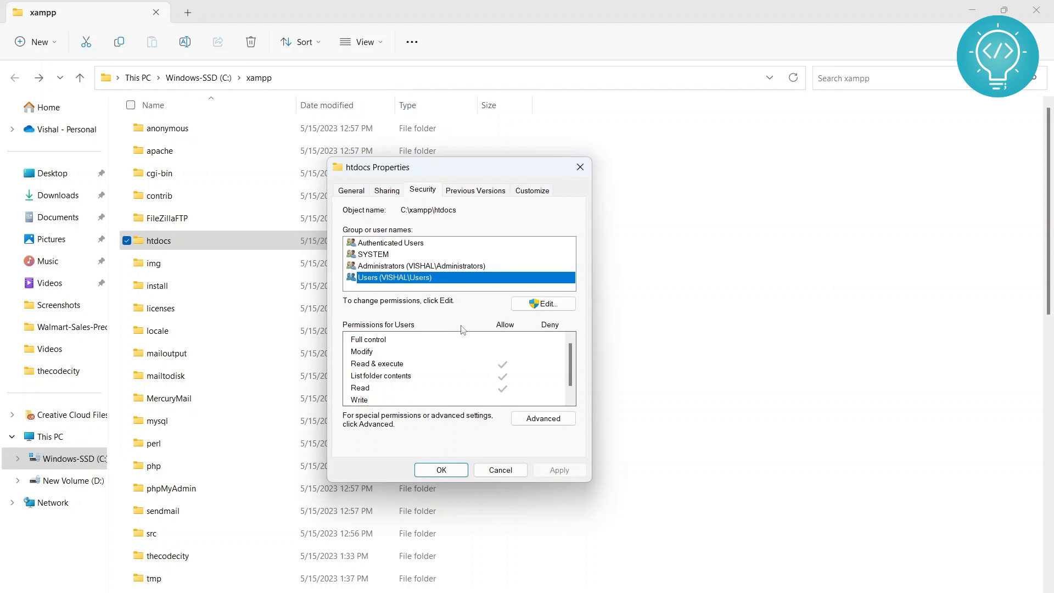
Allow Full control for Users on htdocs, apply, and close Properties
{"action": "left_click", "coordinate": [543, 304]}
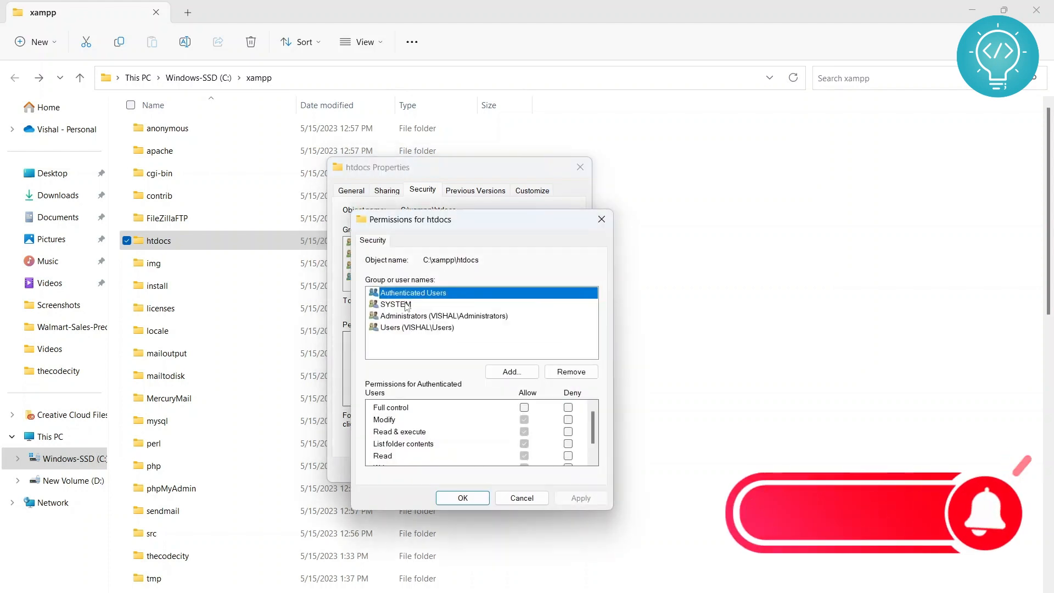
{"action": "left_click", "coordinate": [417, 327]}
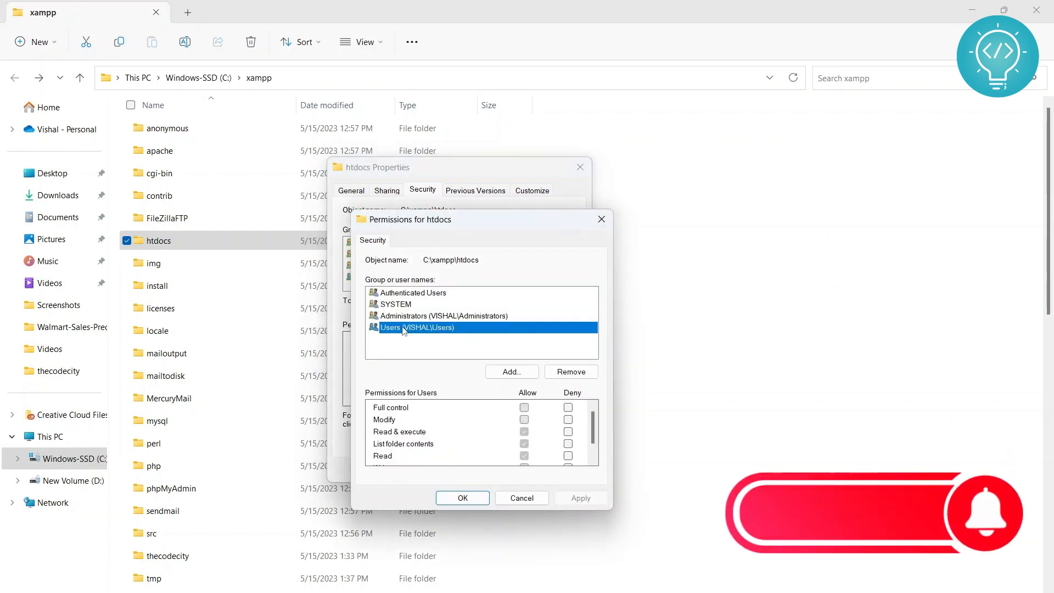
{"action": "left_click", "coordinate": [413, 293]}
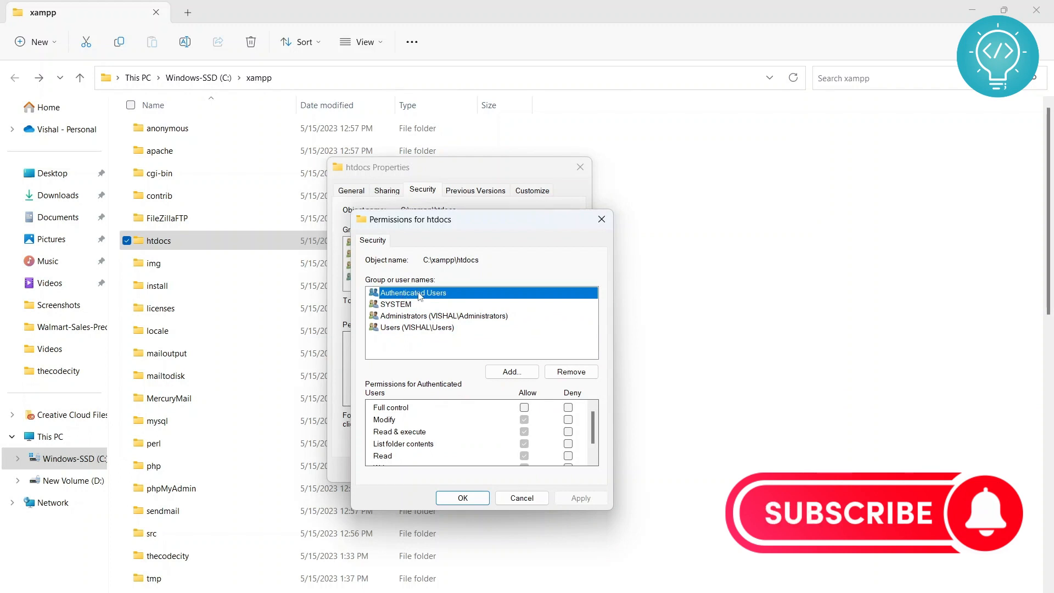
{"action": "left_click", "coordinate": [398, 304]}
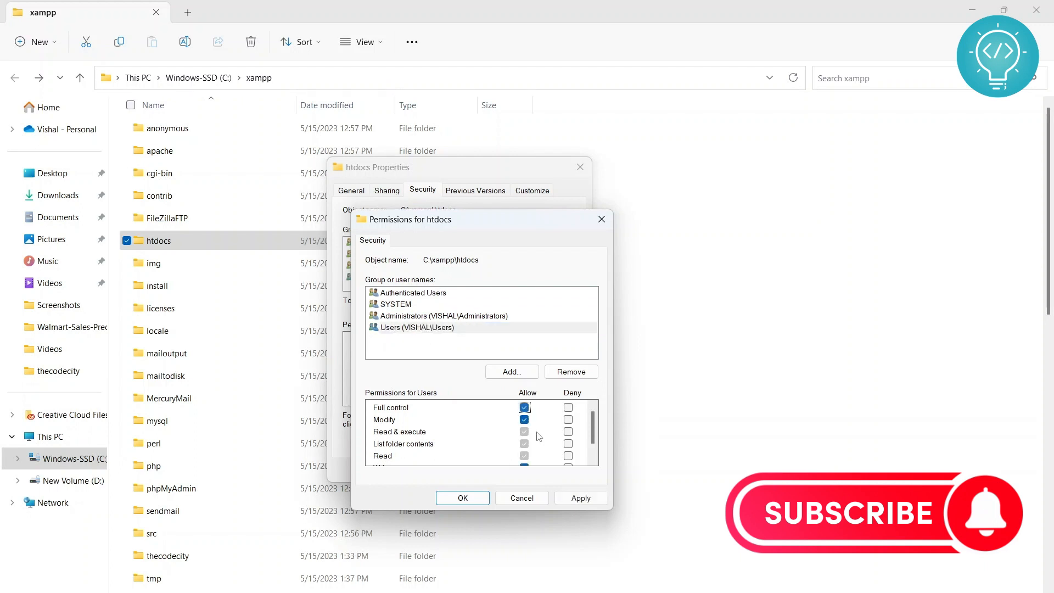
{"action": "scroll", "scroll_direction": "down", "scroll_amount": 3}
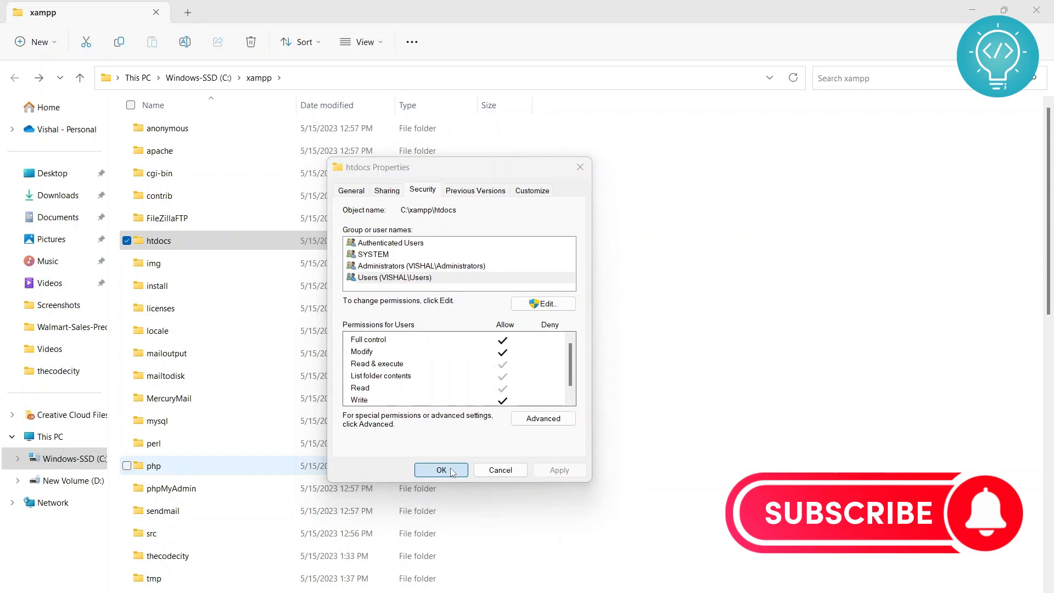
{"action": "left_click", "coordinate": [441, 470]}
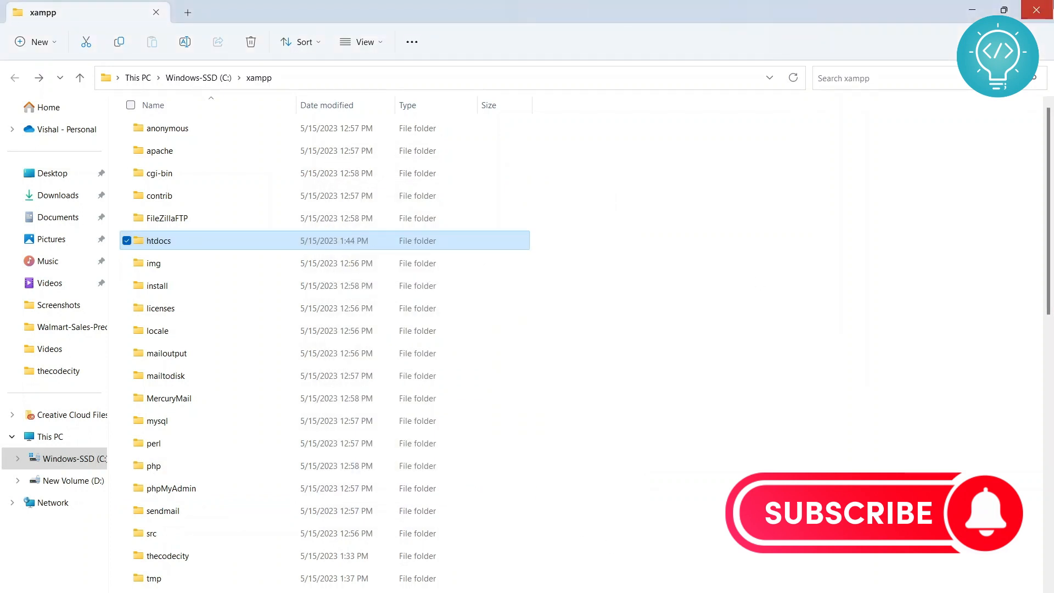